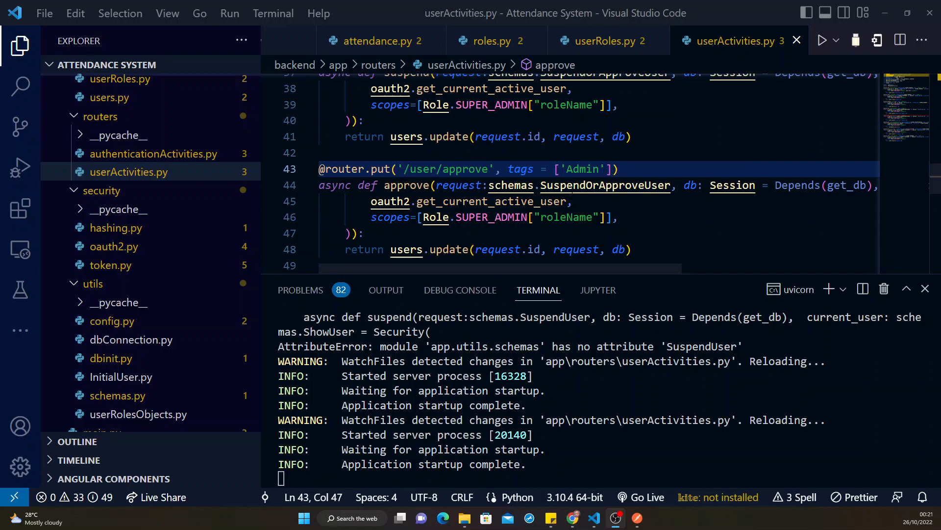
mouse_move(605, 186)
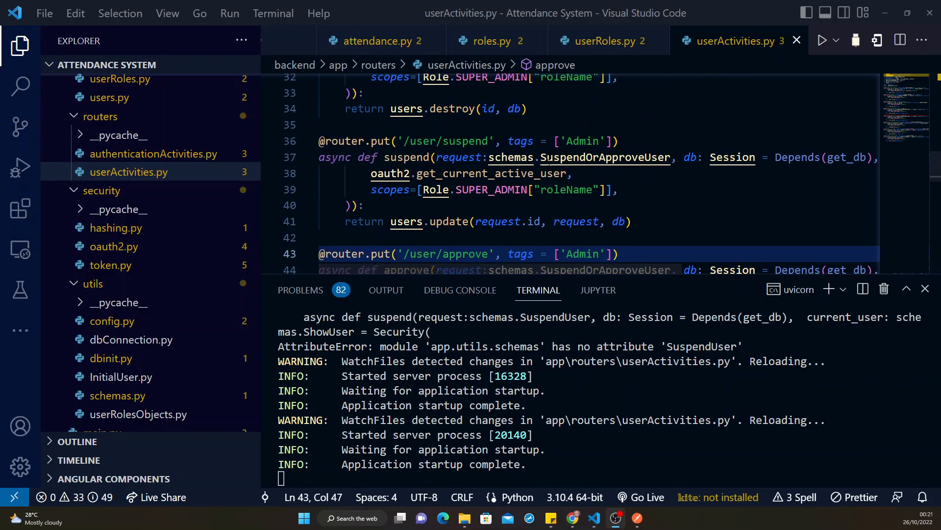
Scroll the Swagger Admin section to confirm PUT /user/approve Approve is listed.
scroll(down, 3)
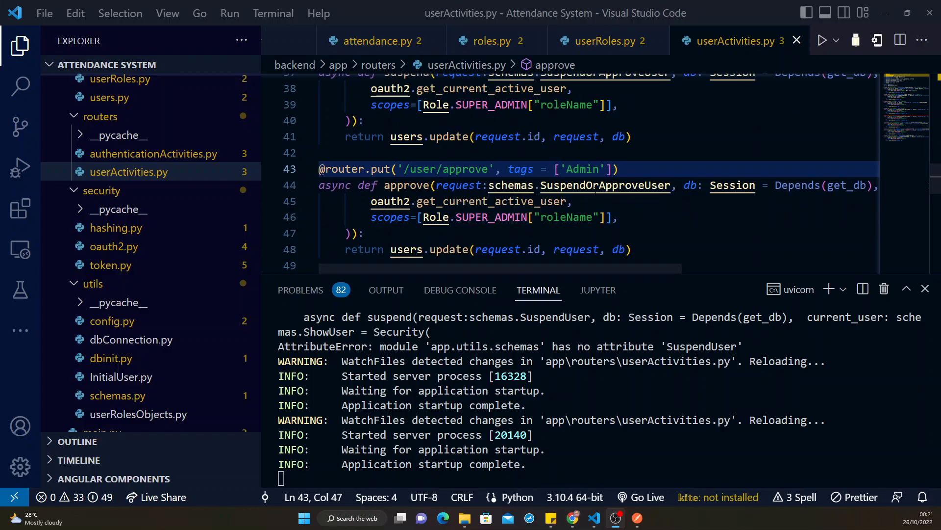
mouse_move(606, 185)
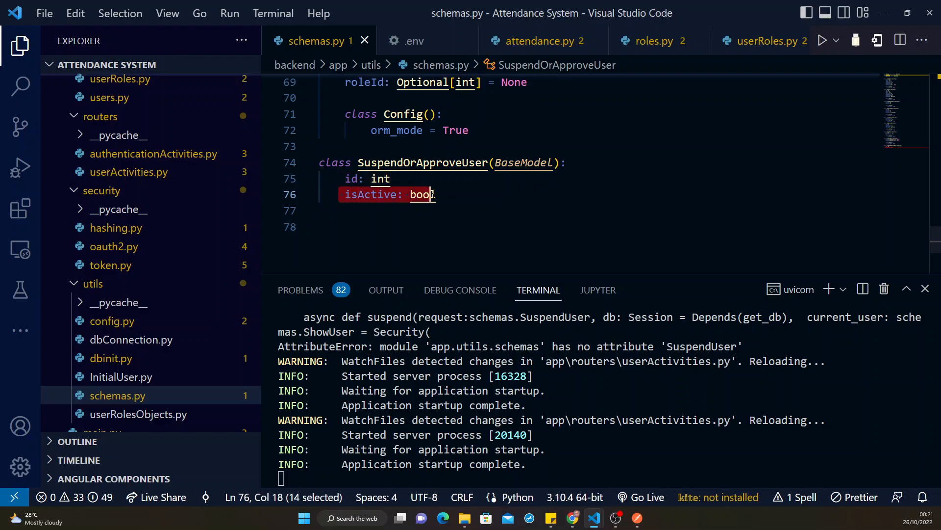
click(129, 171)
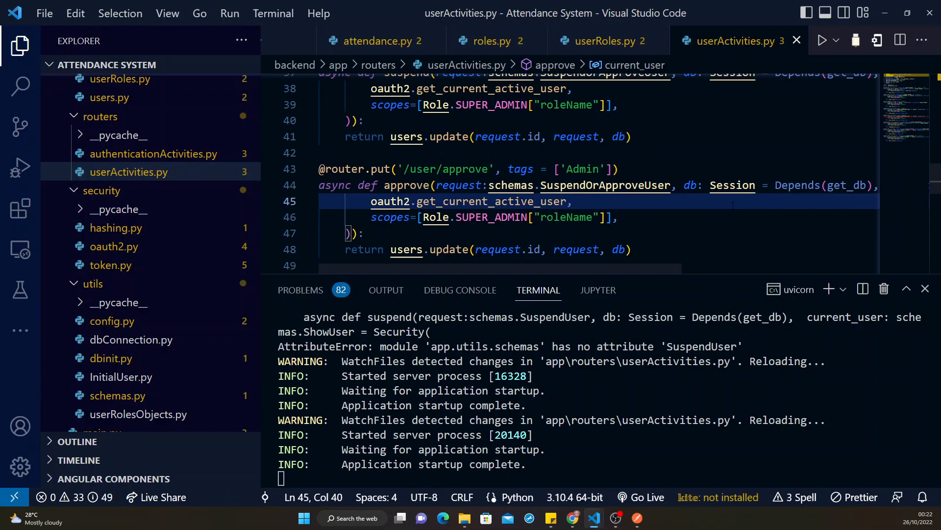
scroll(down, 3)
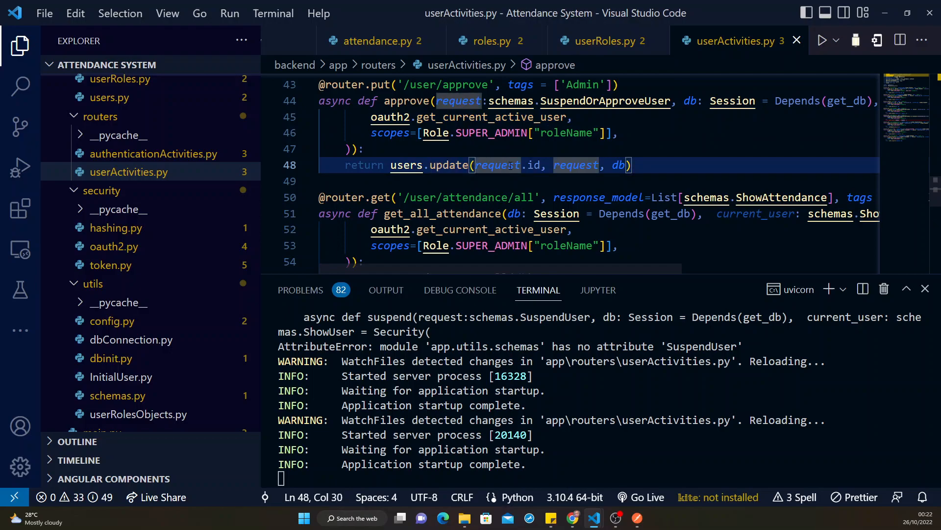
click(594, 165)
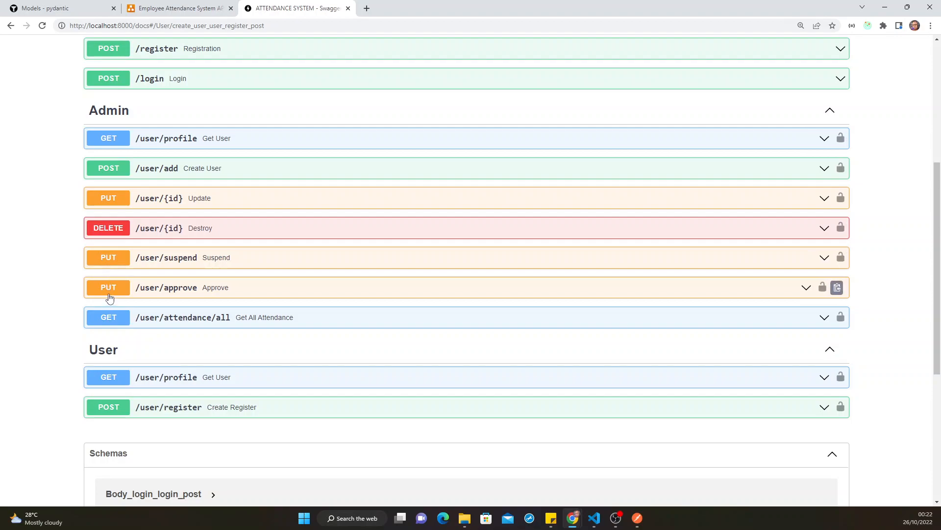
mouse_move(122, 300)
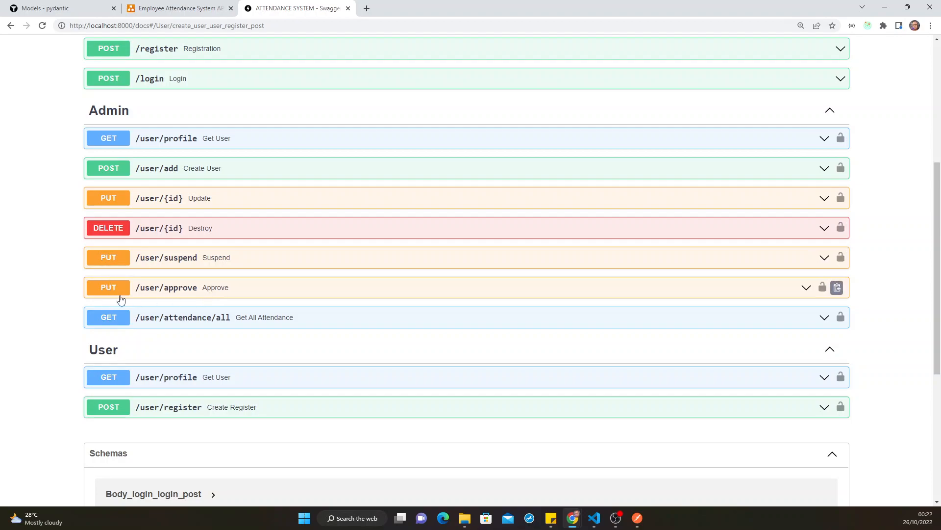
mouse_move(145, 308)
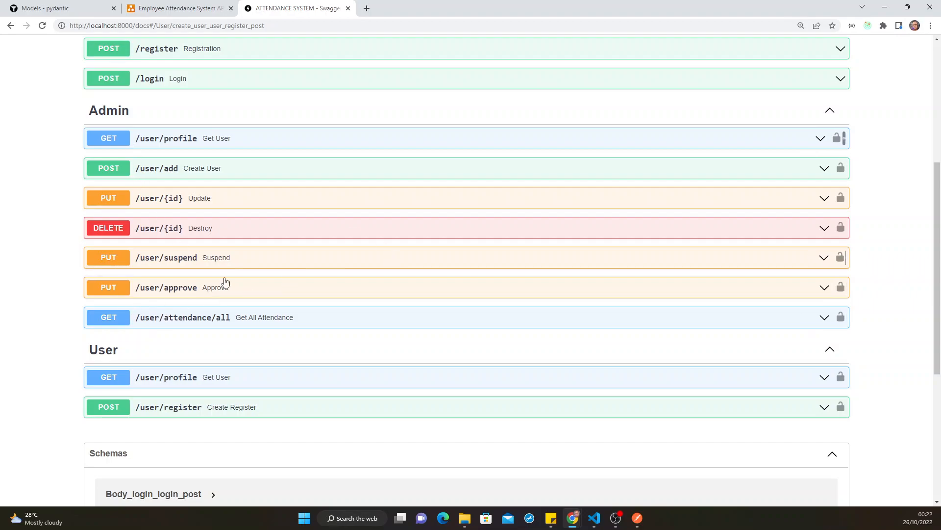
scroll(down, 3)
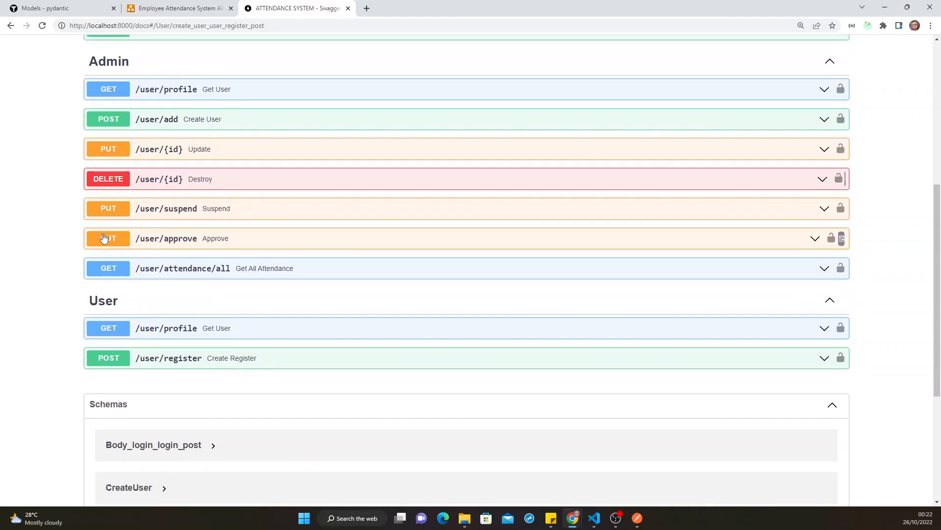
Switch to the diagrams.net Employee Attendance System API feature map.
click(176, 8)
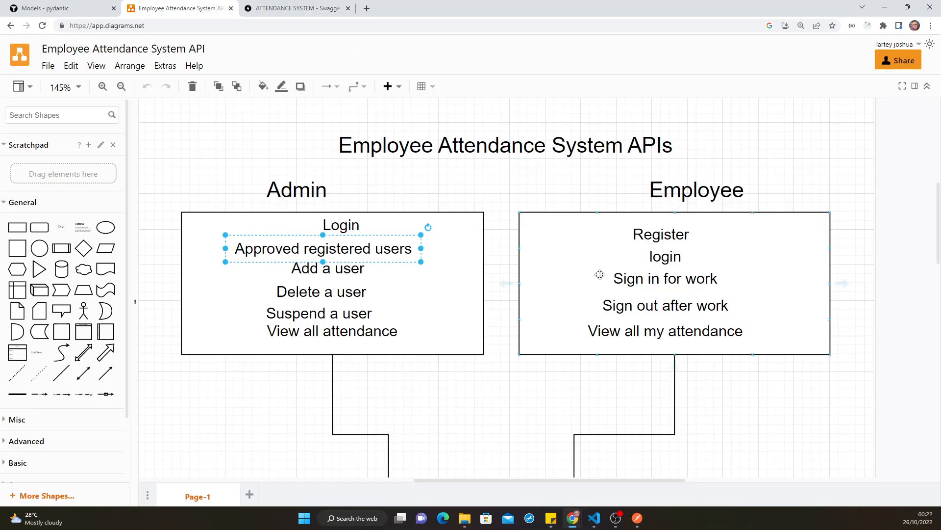
click(660, 235)
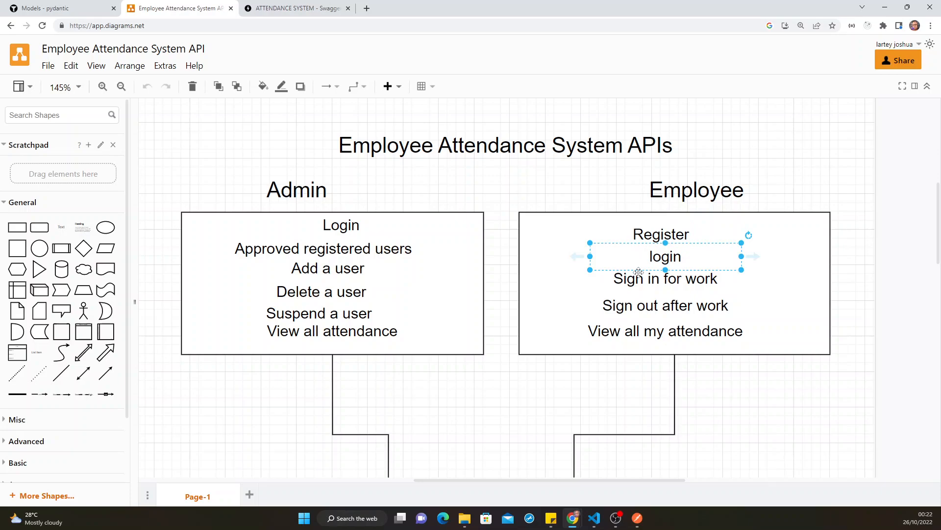
click(665, 305)
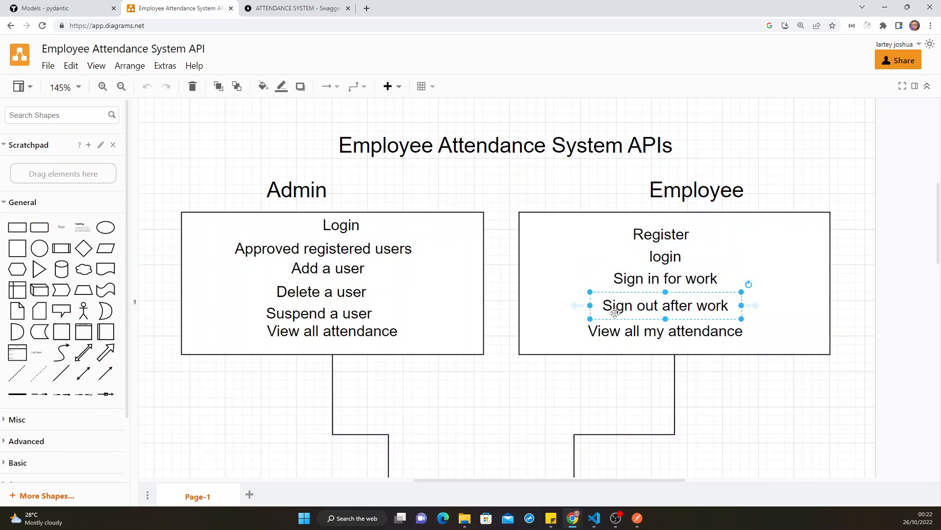
click(665, 330)
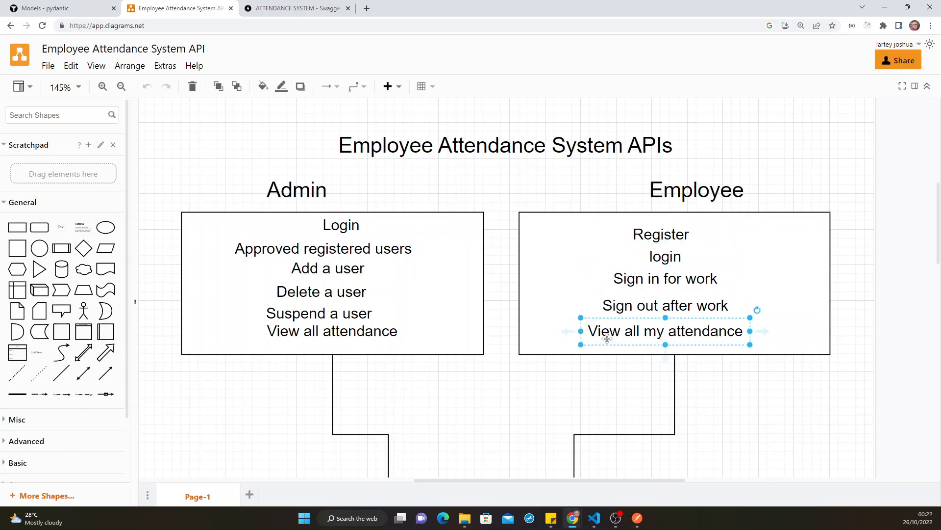